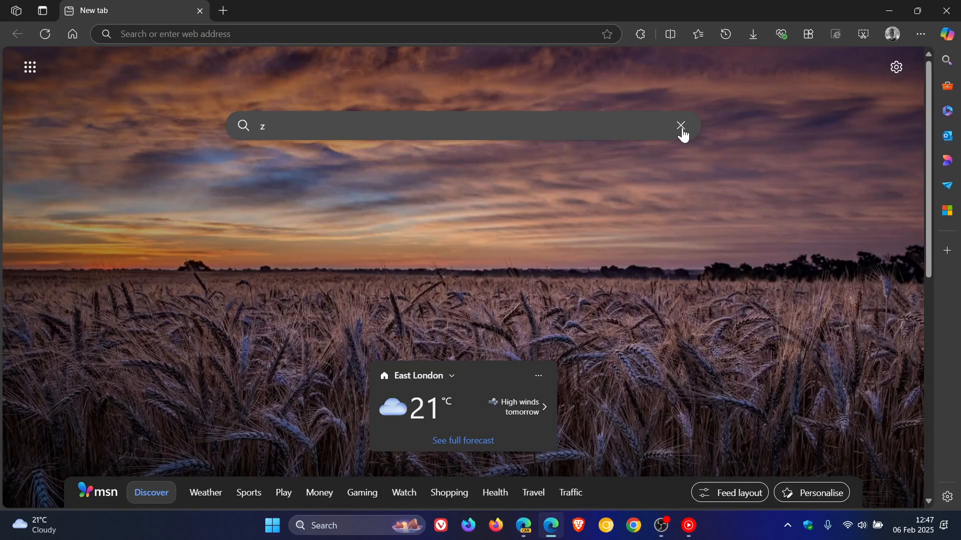
# Step: Clear the stray 'z' from the new tab search box and show the installed extensions list
pyautogui.click(680, 126)
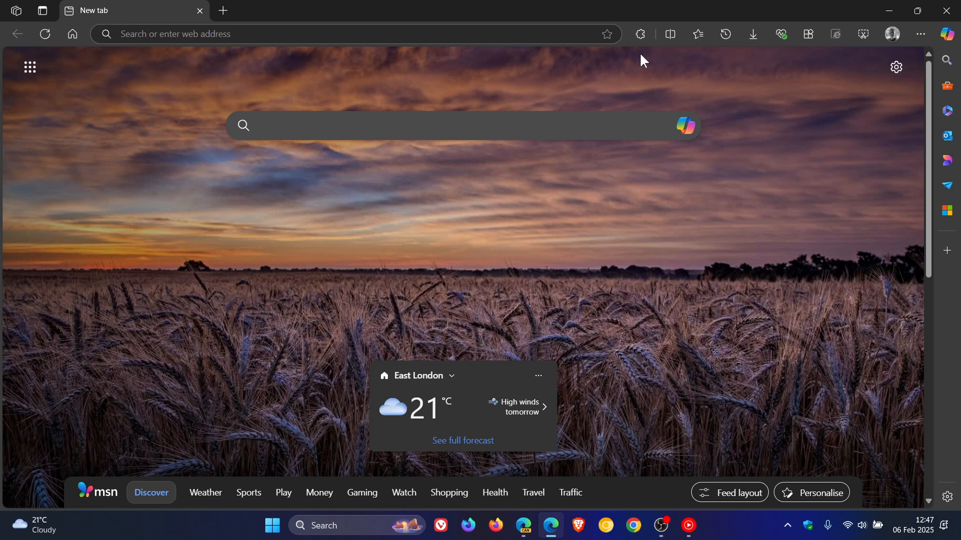
pyautogui.click(640, 33)
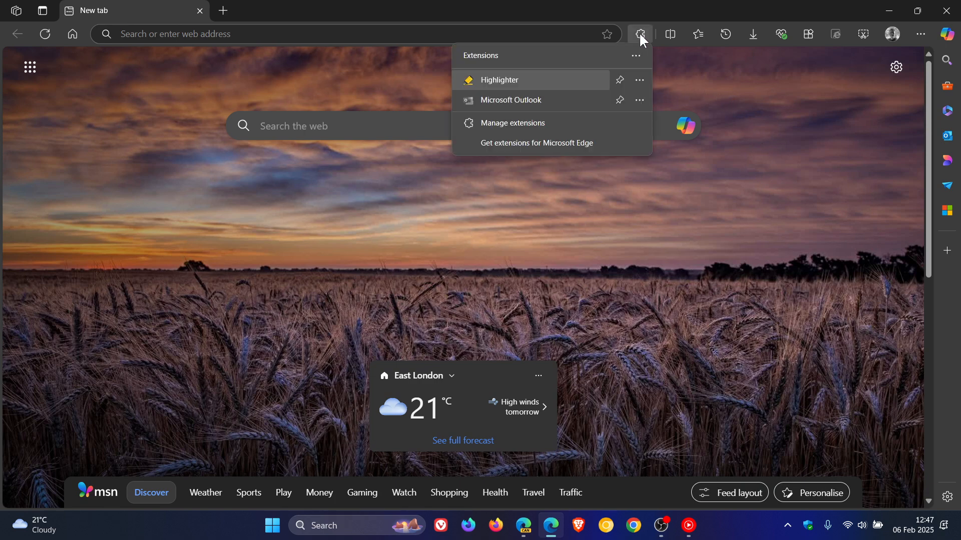
# Step: Open the Edge Add-ons store home page and scroll through its most popular extensions
pyautogui.click(535, 142)
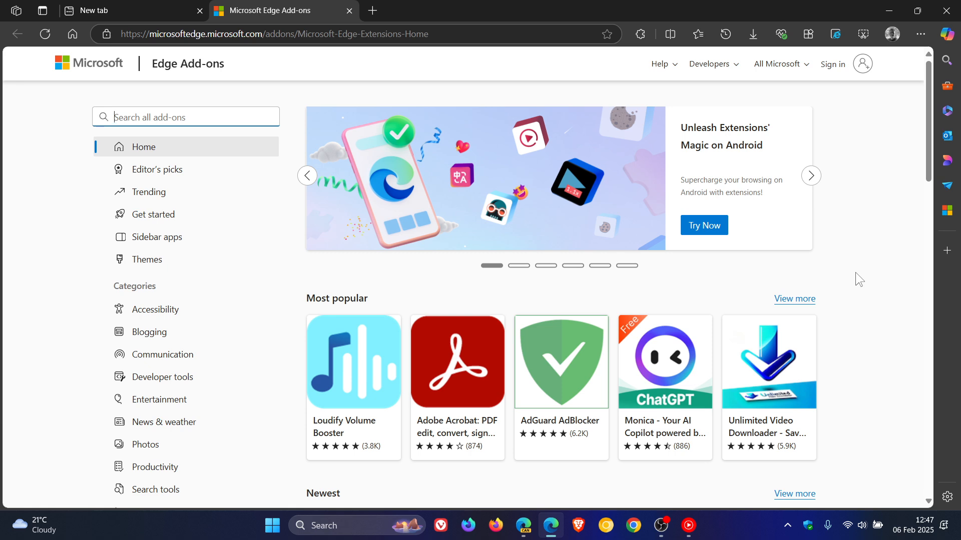
pyautogui.scroll(-3)
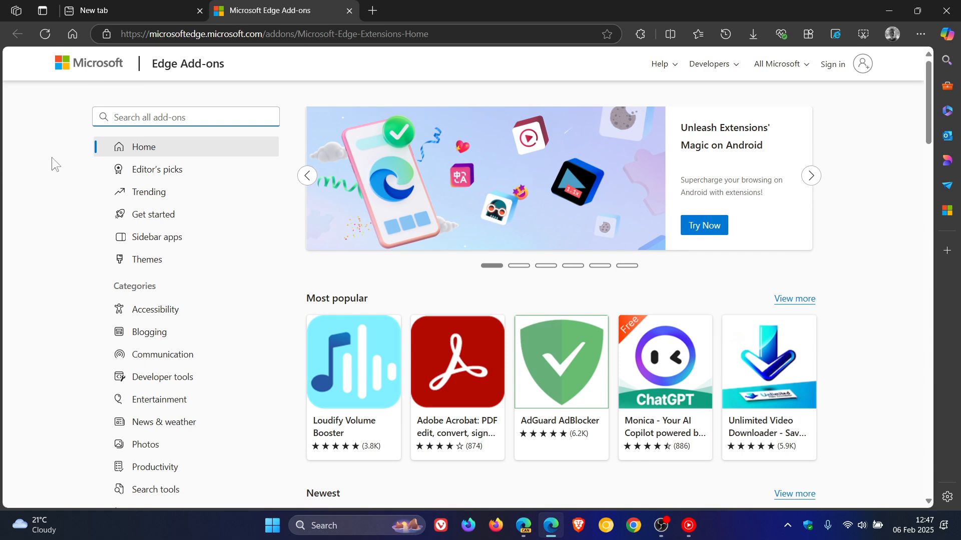
pyautogui.moveTo(71, 228)
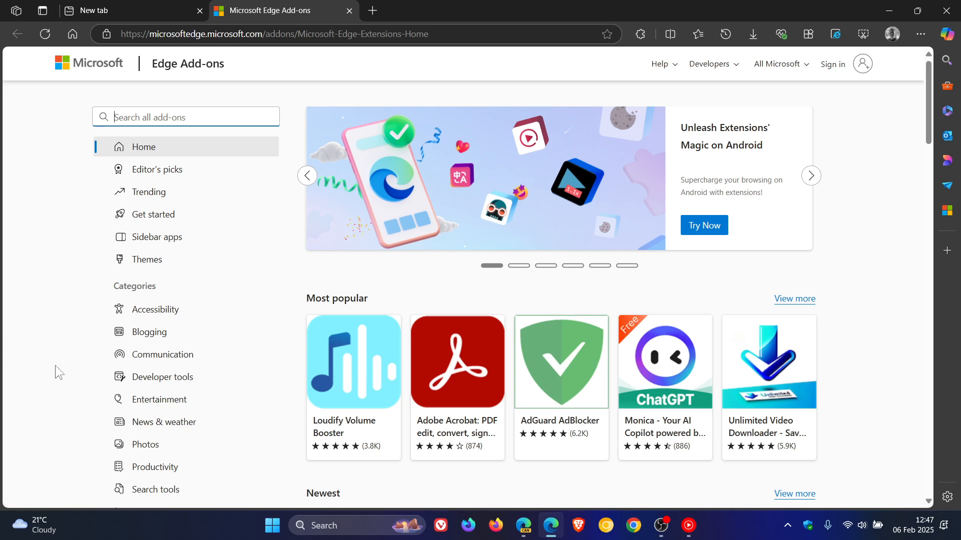
pyautogui.moveTo(69, 367)
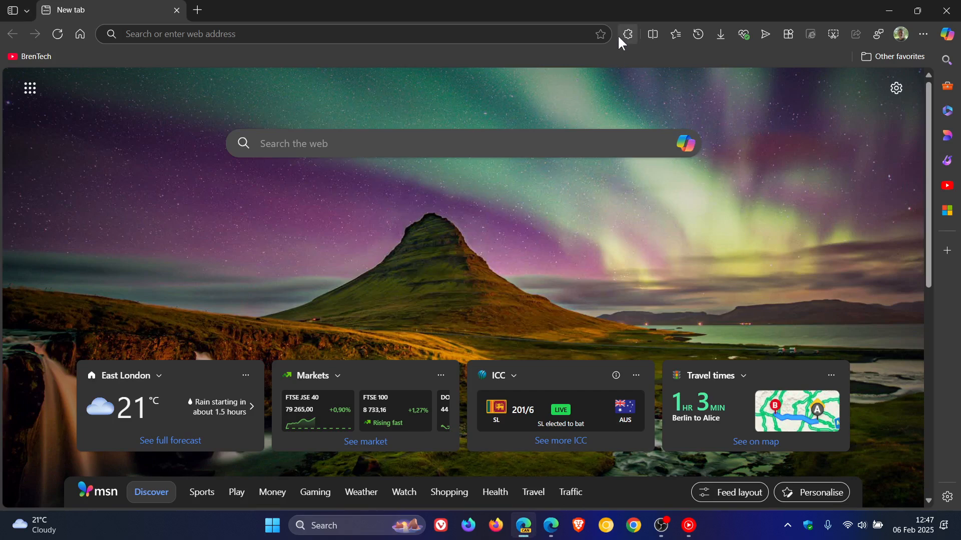
# Step: In Edge Canary, browse the AI-powered, editor's pick, productivity and accessibility collections
pyautogui.click(626, 34)
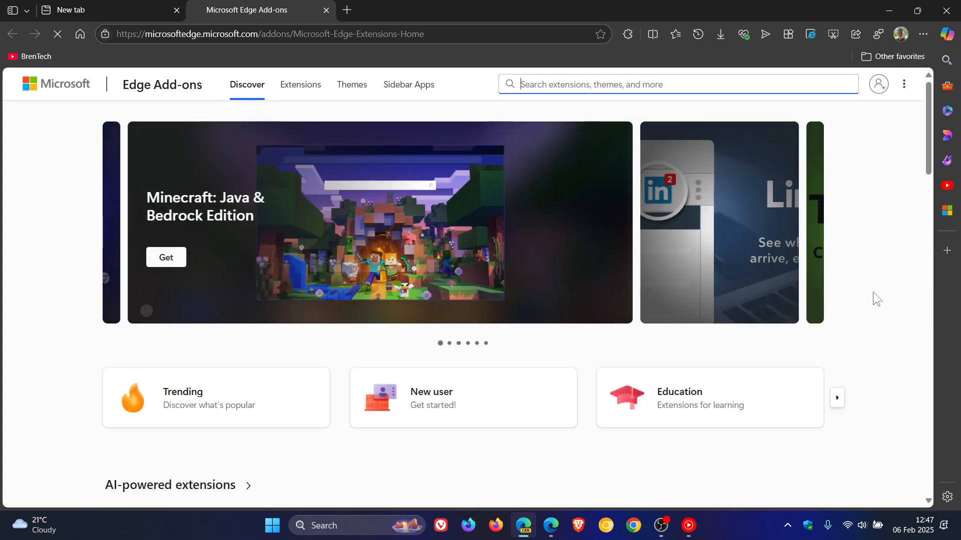
pyautogui.scroll(-3)
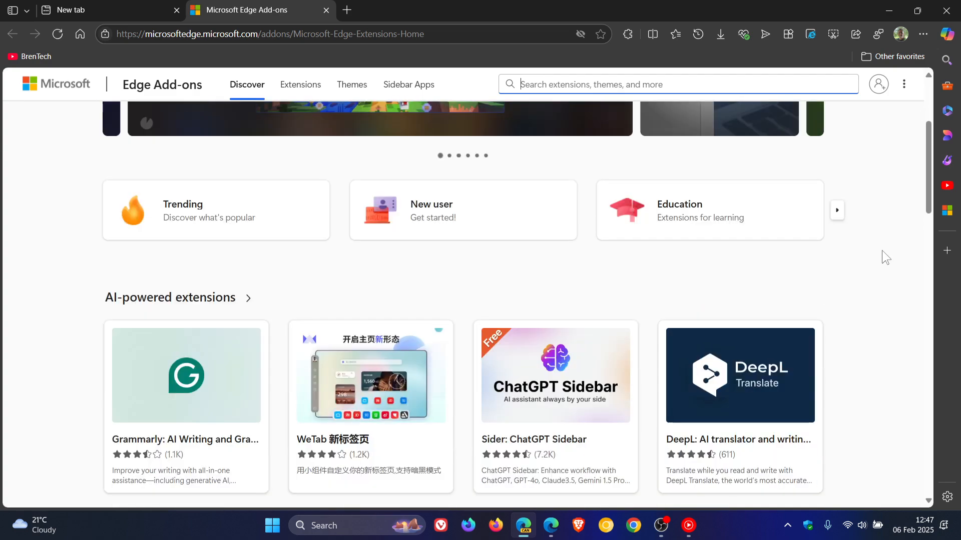
pyautogui.scroll(-3)
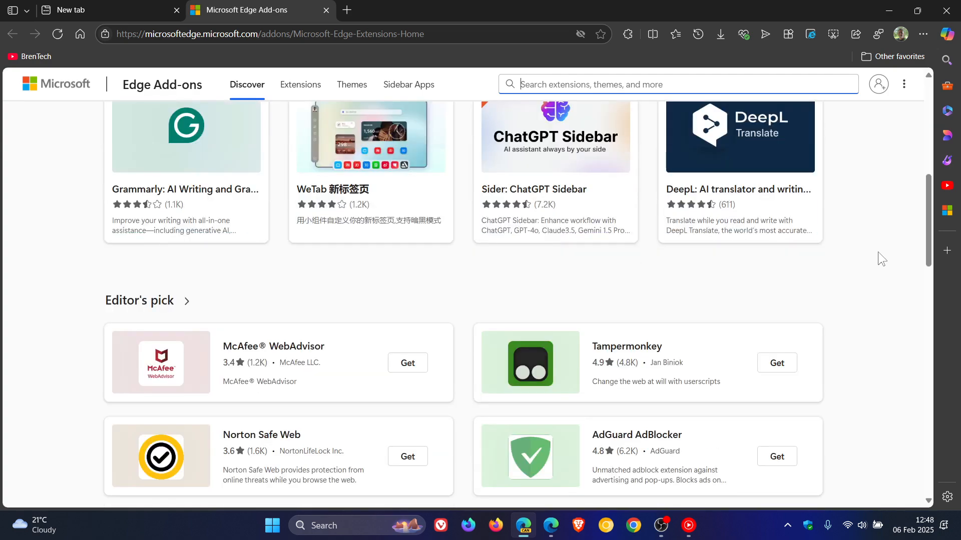
pyautogui.scroll(-3)
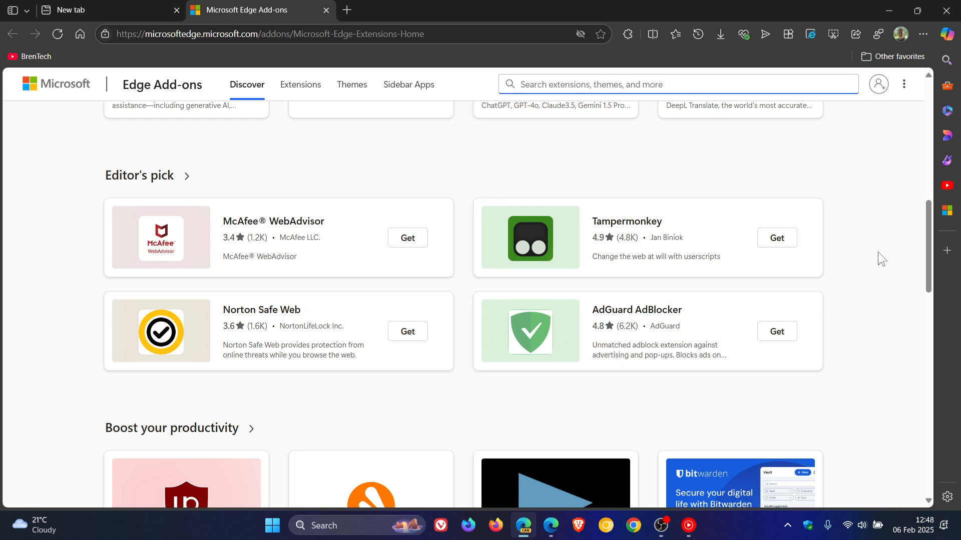
pyautogui.scroll(-3)
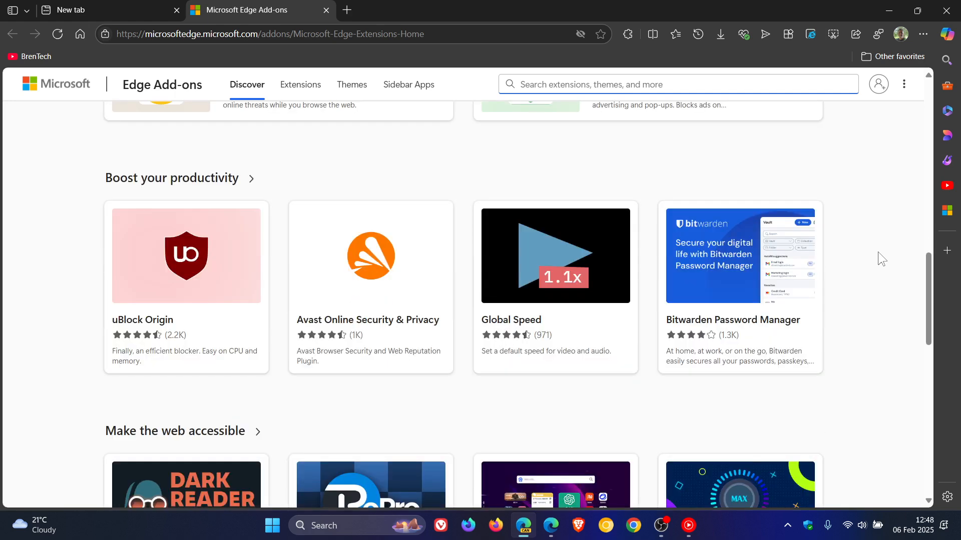
pyautogui.scroll(-3)
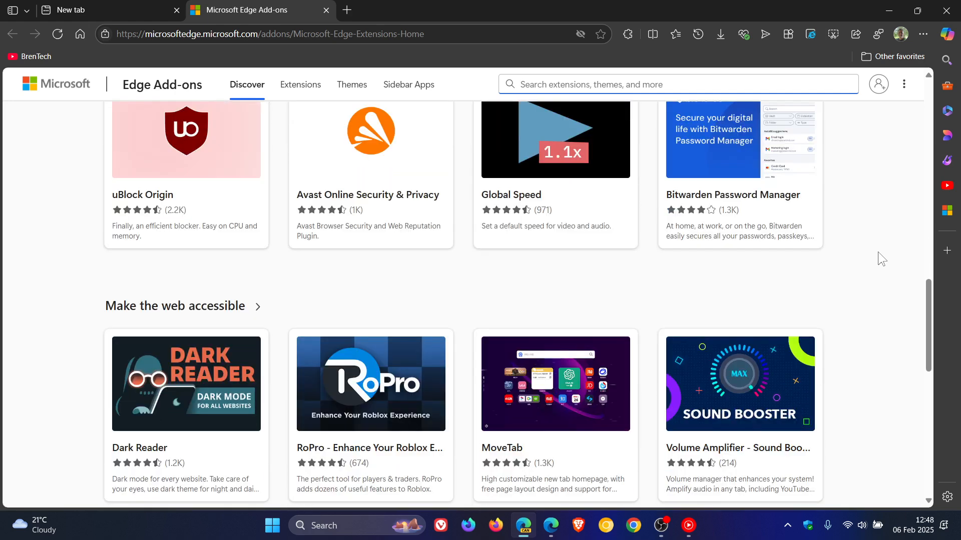
pyautogui.scroll(-3)
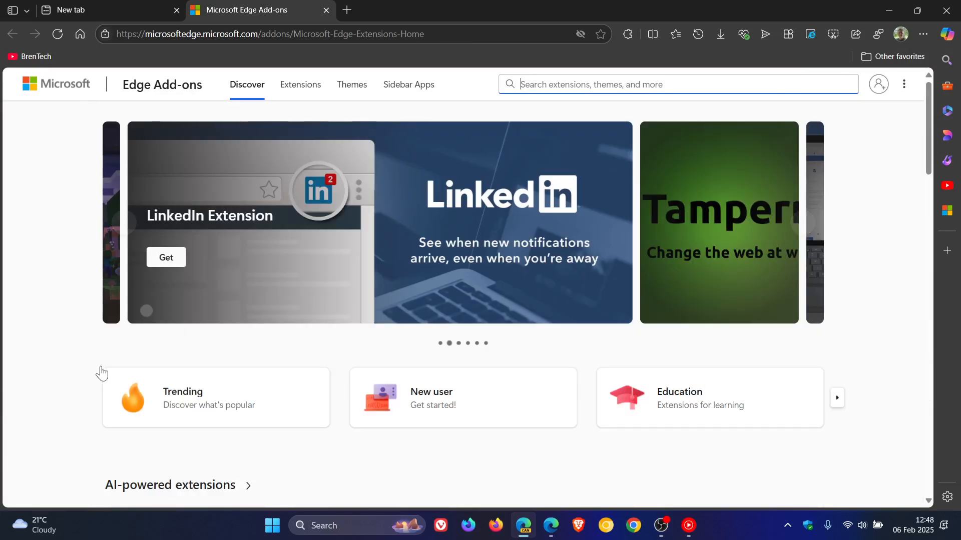
pyautogui.moveTo(43, 185)
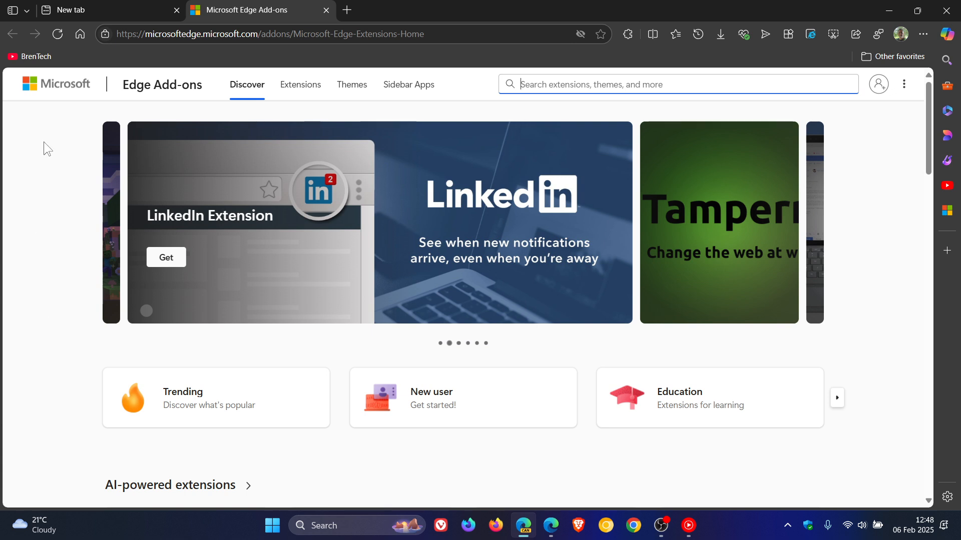
pyautogui.moveTo(48, 300)
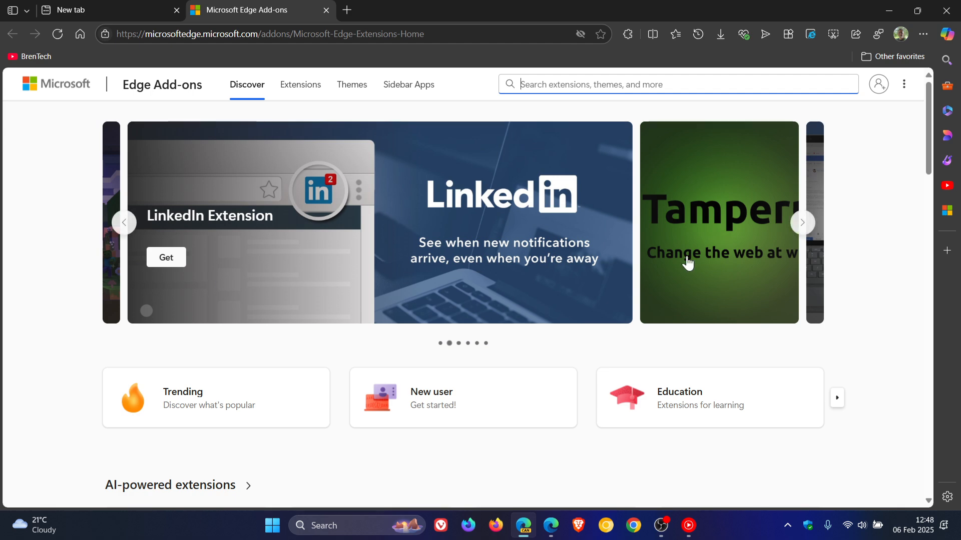
pyautogui.moveTo(873, 229)
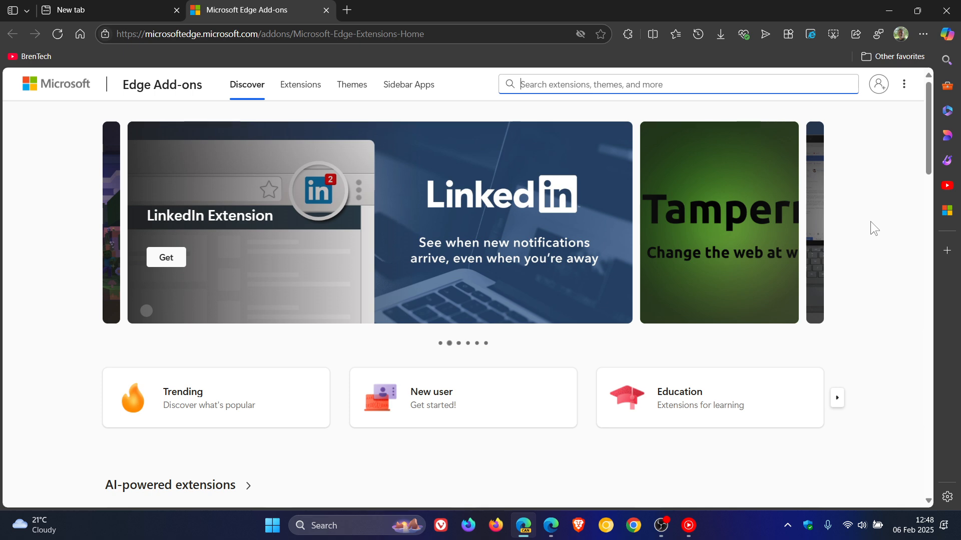
pyautogui.moveTo(300, 84)
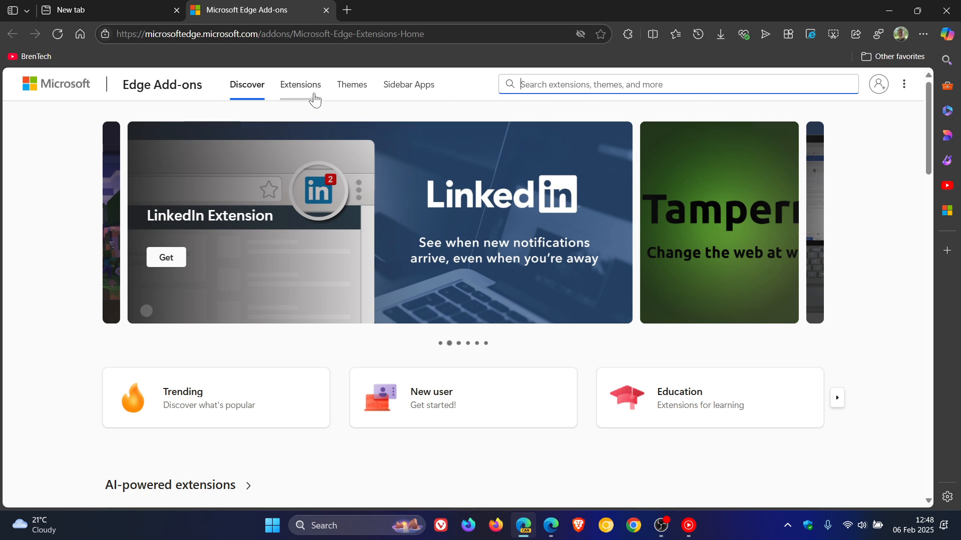
# Step: Visit the Extensions, Themes and Sidebar Apps pages, then return to Discover
pyautogui.click(301, 85)
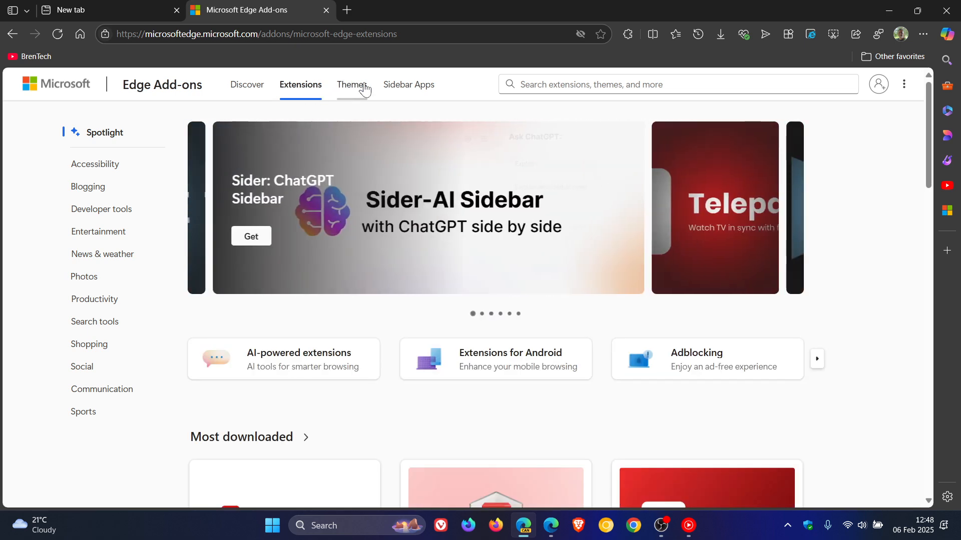
pyautogui.click(352, 85)
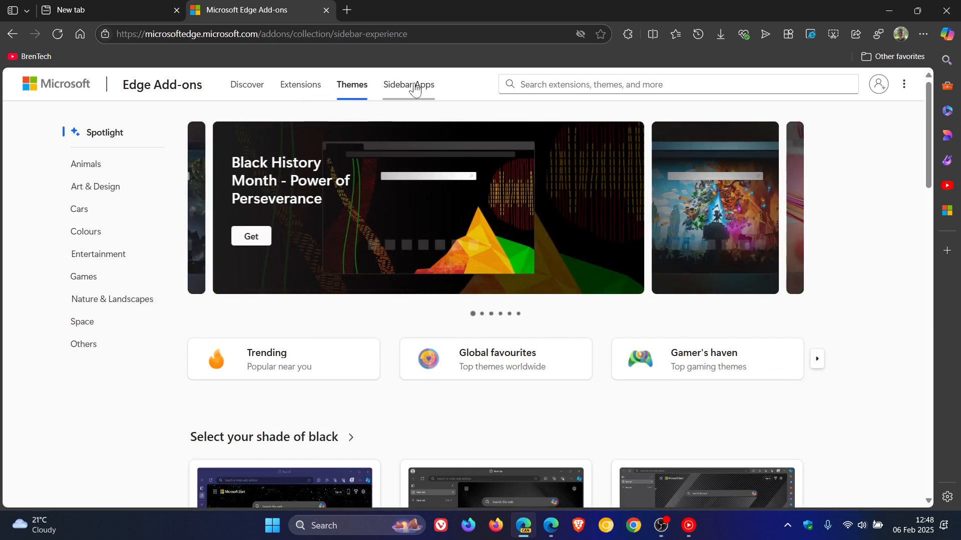
pyautogui.click(408, 84)
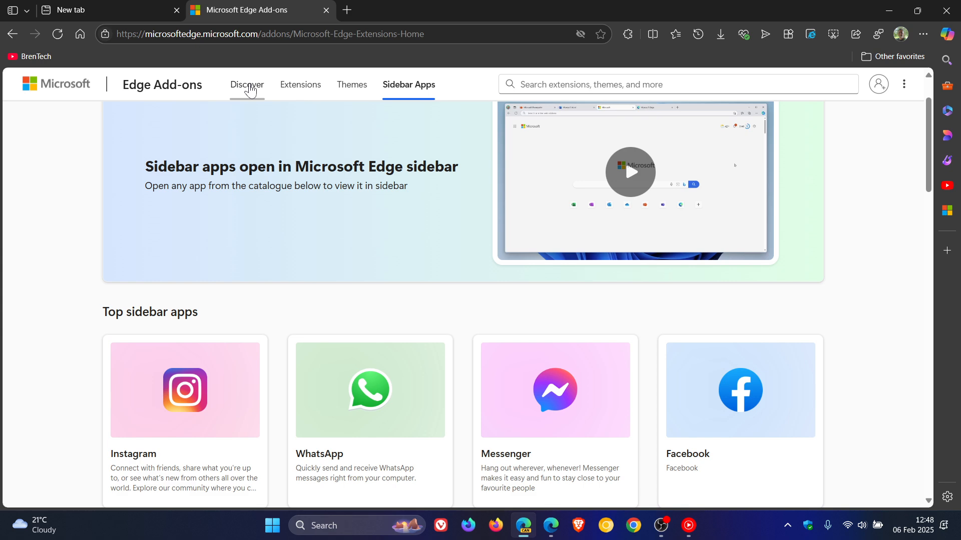
pyautogui.click(246, 84)
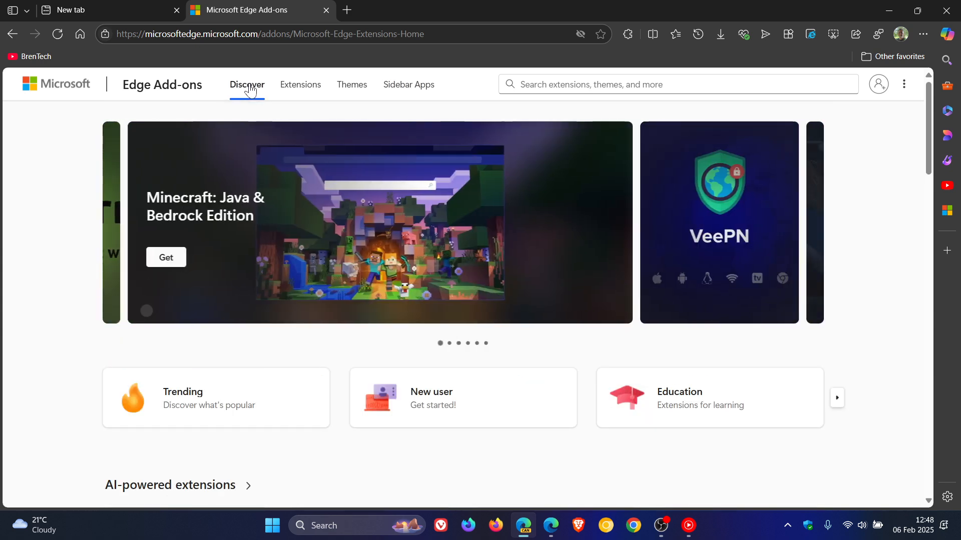
pyautogui.moveTo(875, 240)
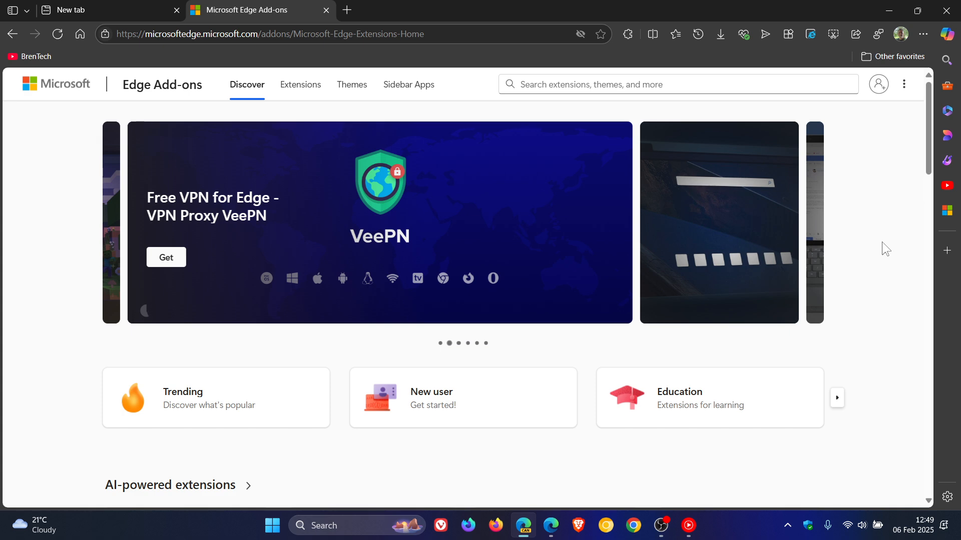
pyautogui.moveTo(878, 248)
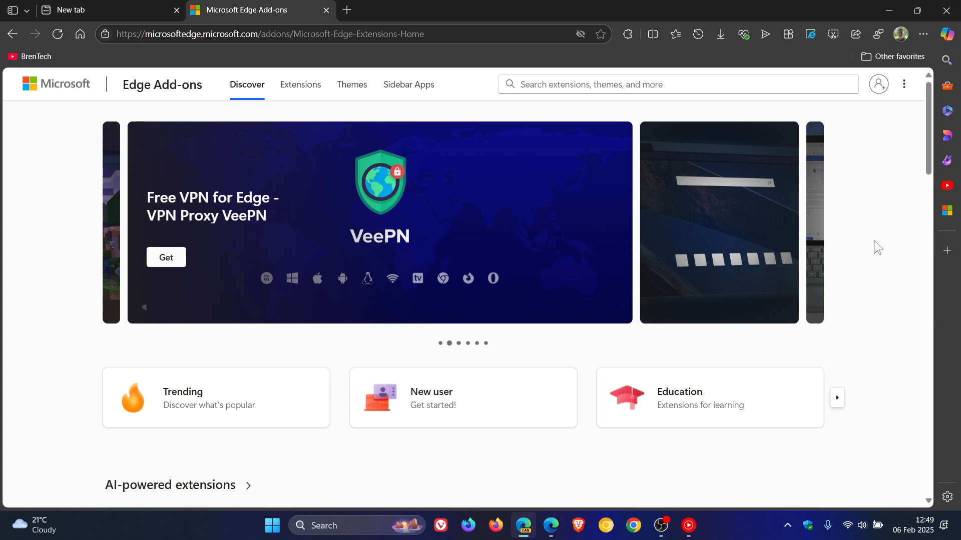
# Step: Scroll Discover past editor's picks, productivity and accessibility down to sidebar apps
pyautogui.scroll(-3)
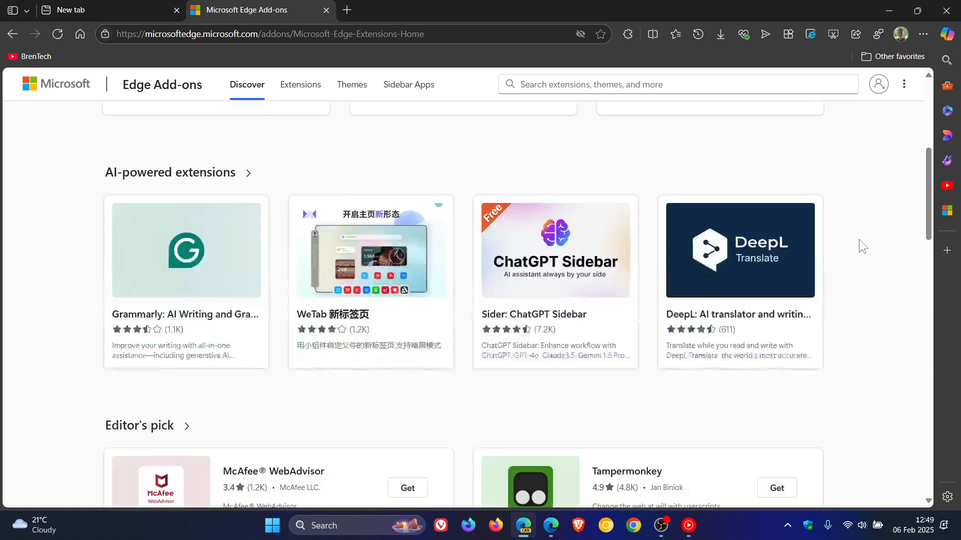
pyautogui.scroll(-3)
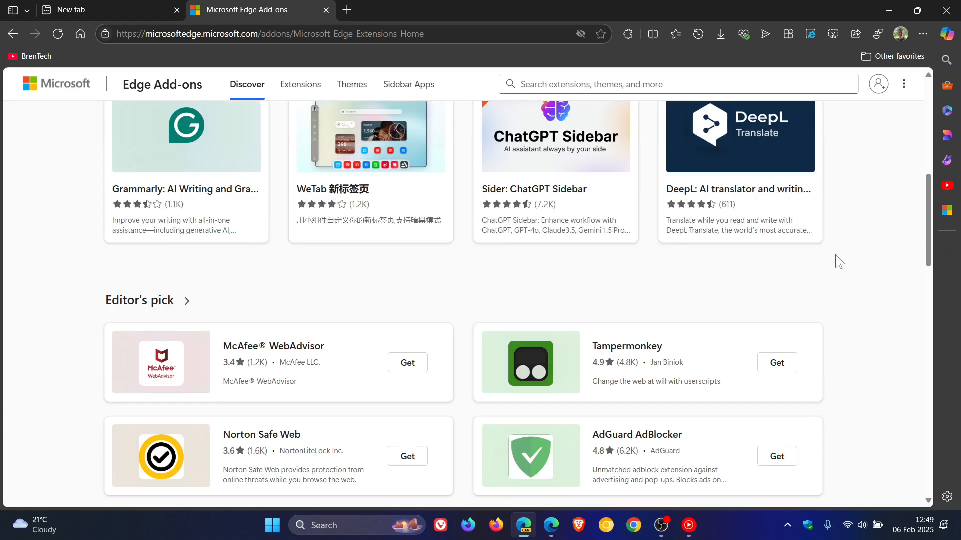
pyautogui.scroll(-3)
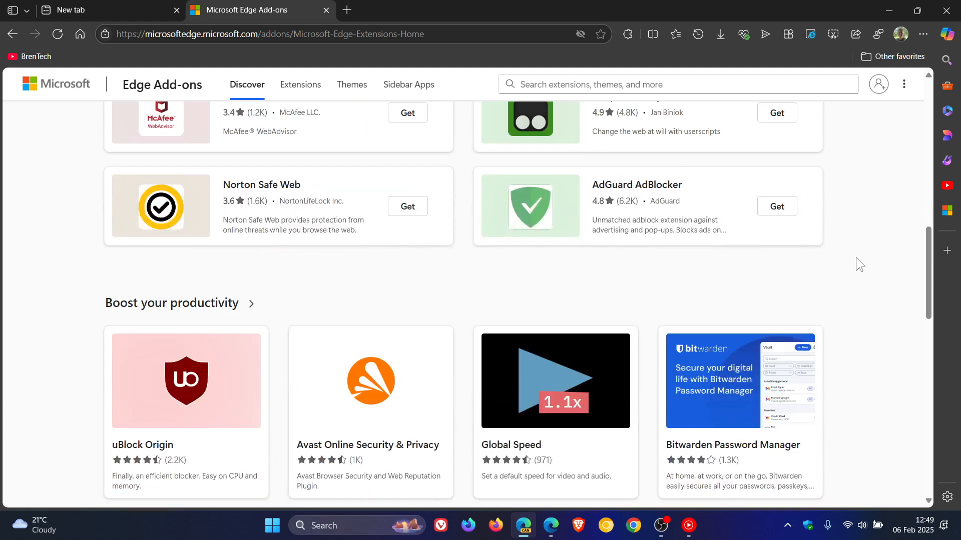
pyautogui.scroll(3)
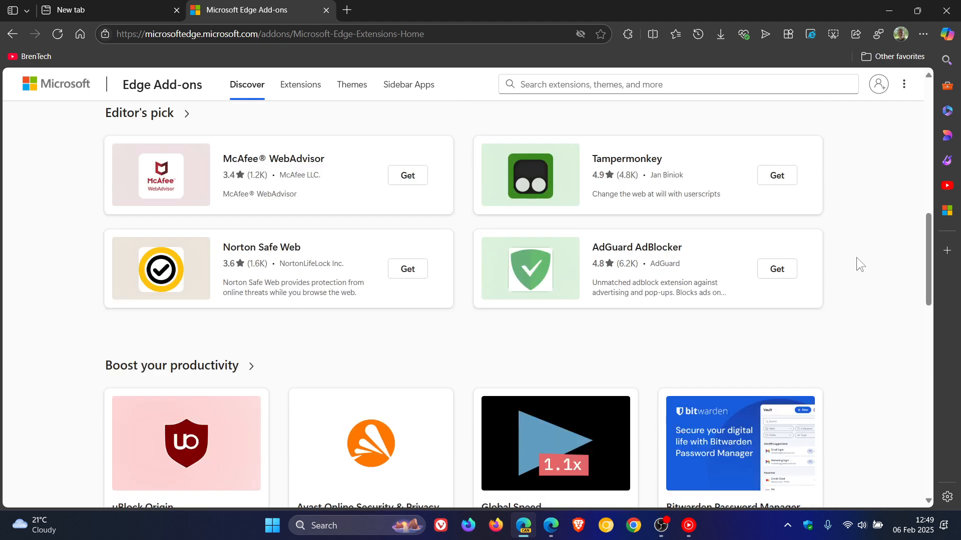
pyautogui.scroll(-3)
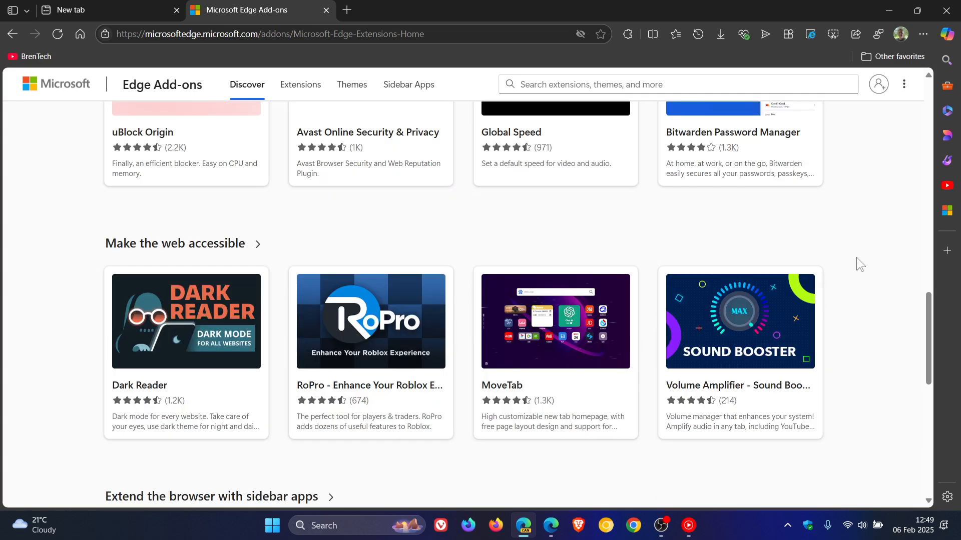
pyautogui.scroll(-3)
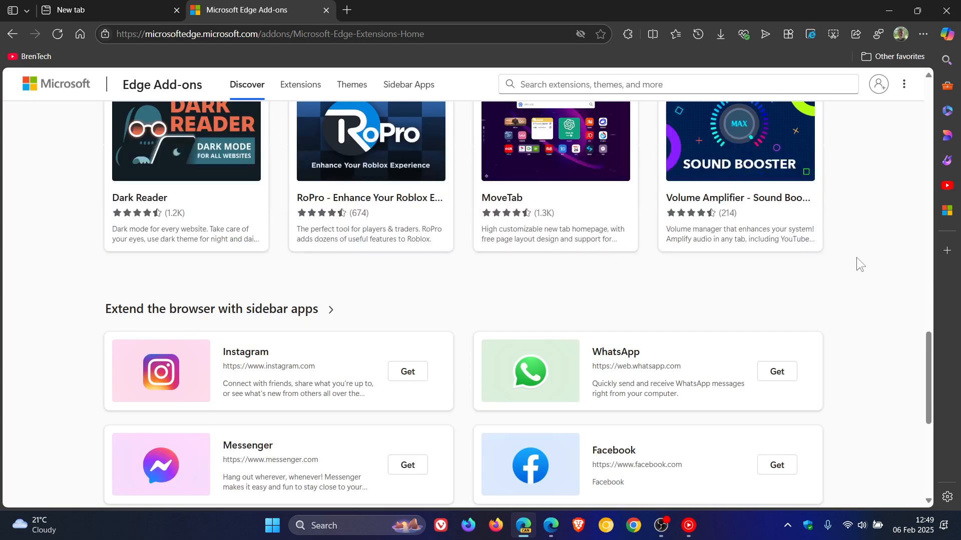
pyautogui.moveTo(688, 318)
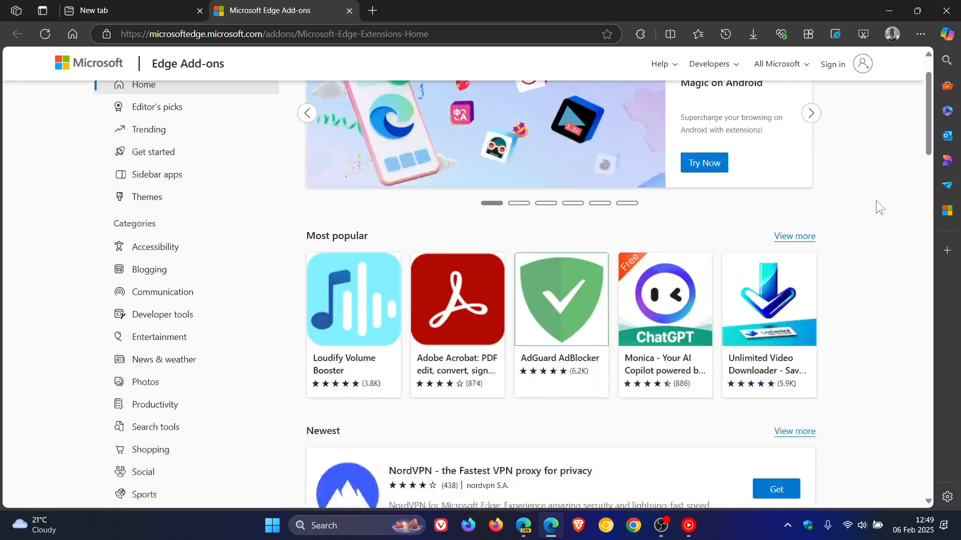
# Step: Scroll the older store layout down to its games section in Edge stable
pyautogui.scroll(-3)
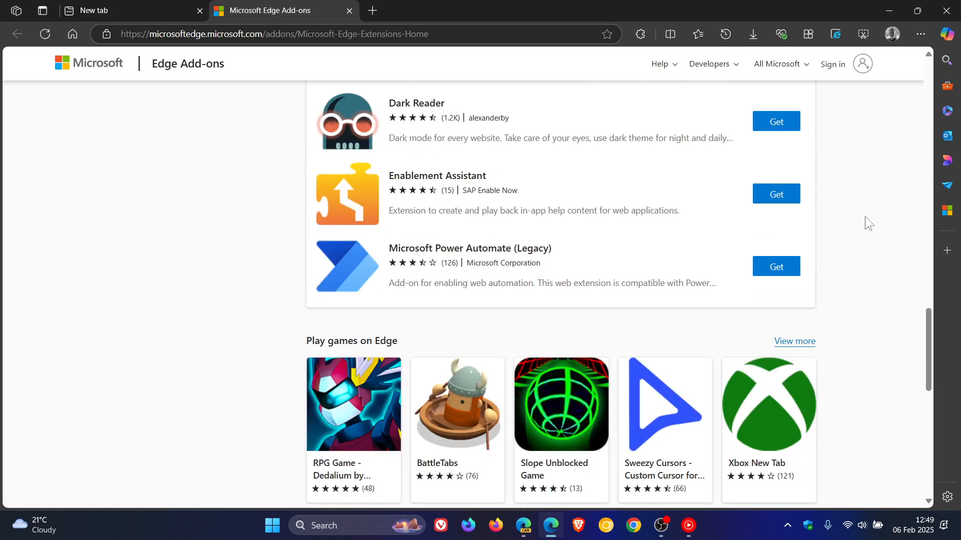
pyautogui.scroll(-3)
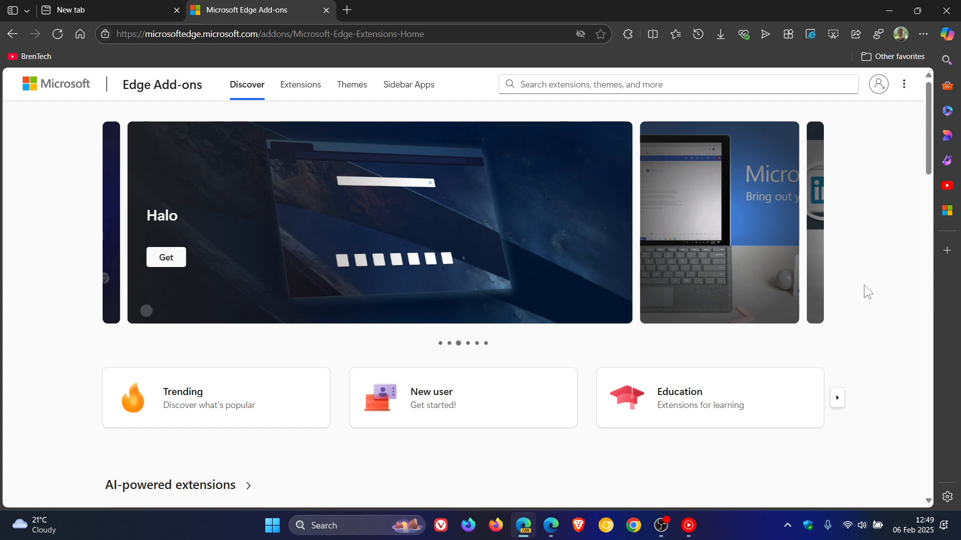
pyautogui.click(300, 85)
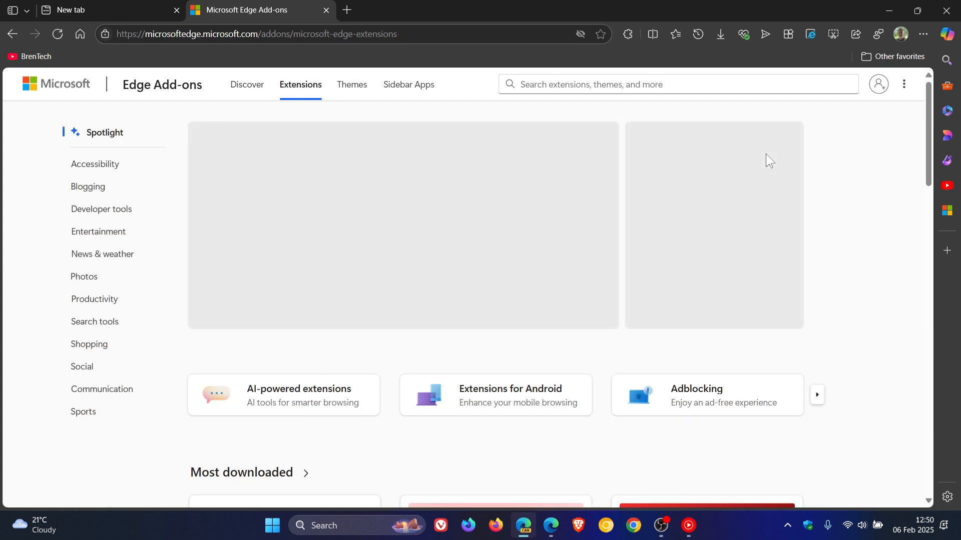
pyautogui.scroll(-3)
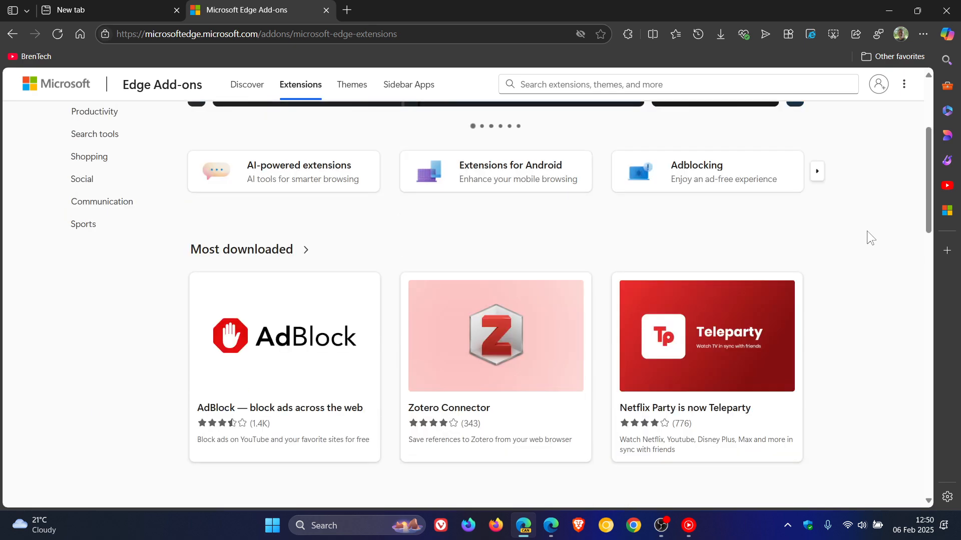
pyautogui.scroll(-3)
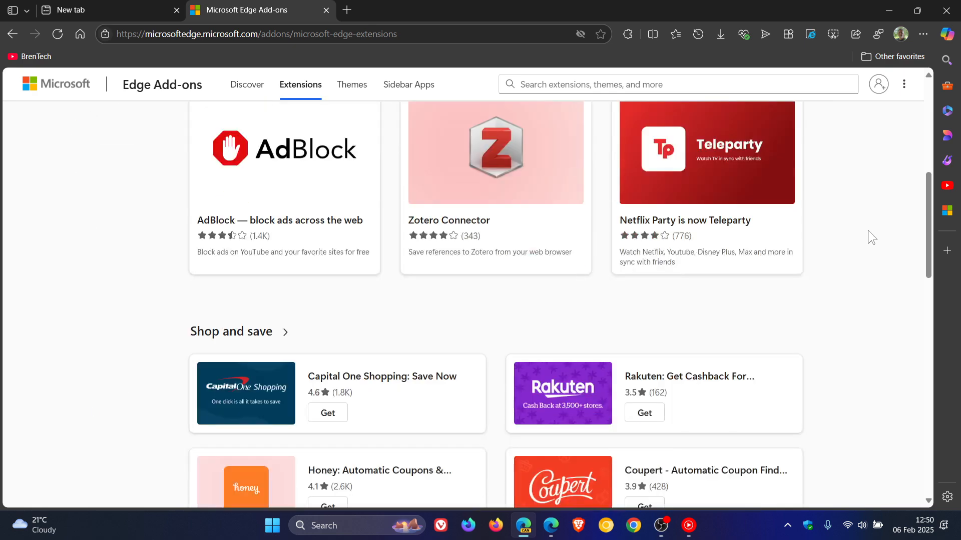
pyautogui.scroll(-3)
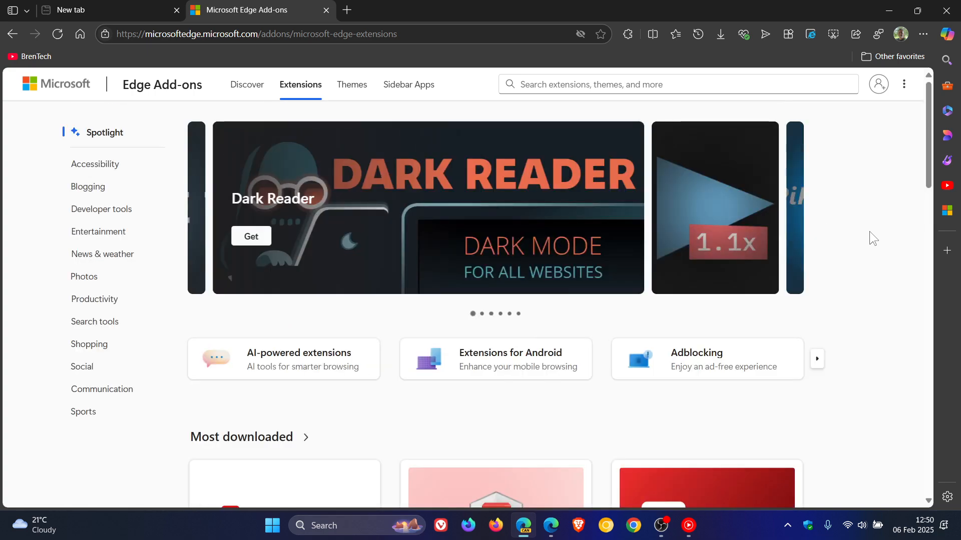
pyautogui.moveTo(259, 110)
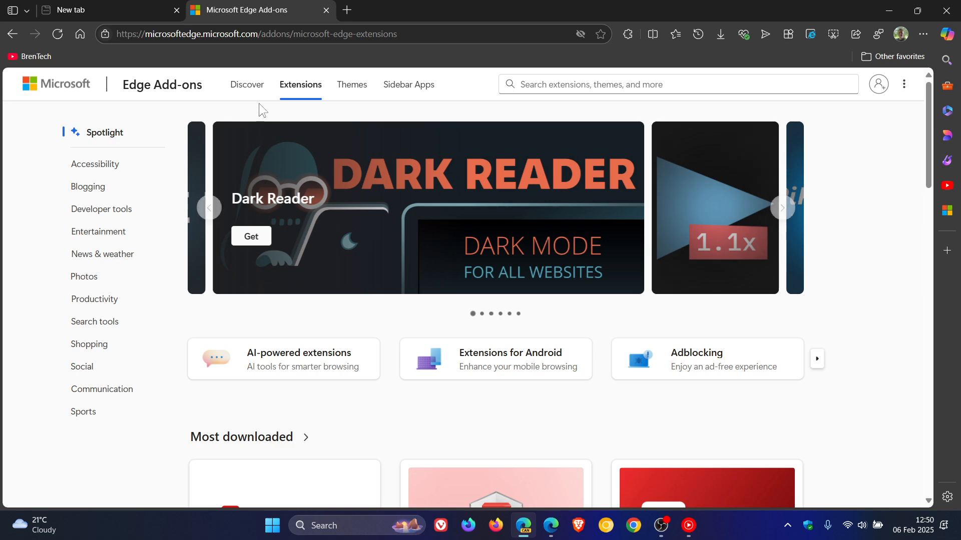
pyautogui.click(247, 84)
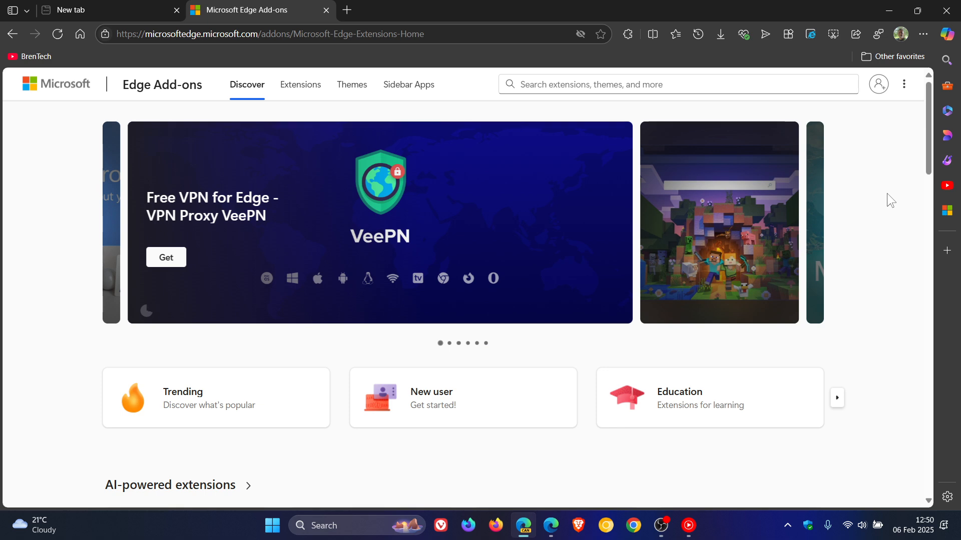
# Step: Skim Discover's AI-powered, Editor's pick and productivity sections, then switch to the New tab page
pyautogui.scroll(-3)
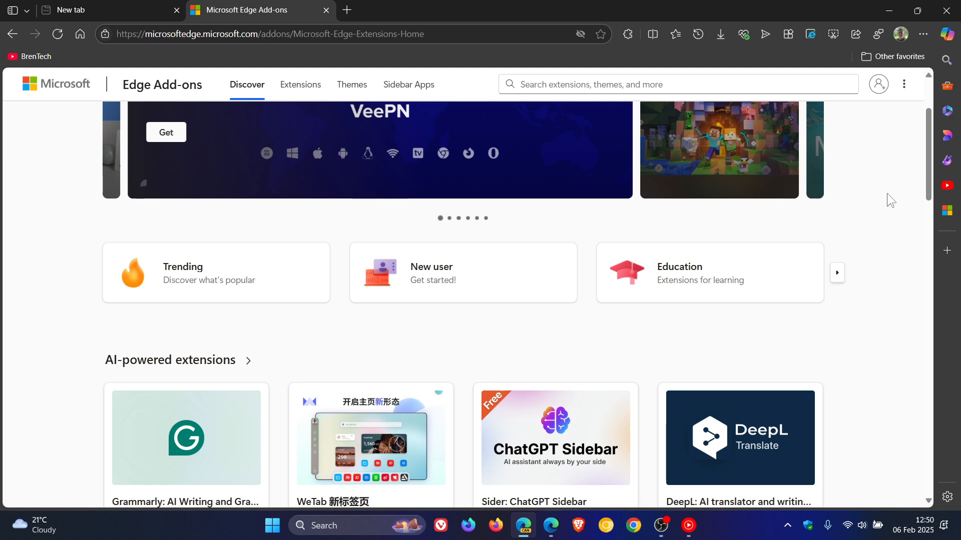
pyautogui.scroll(-3)
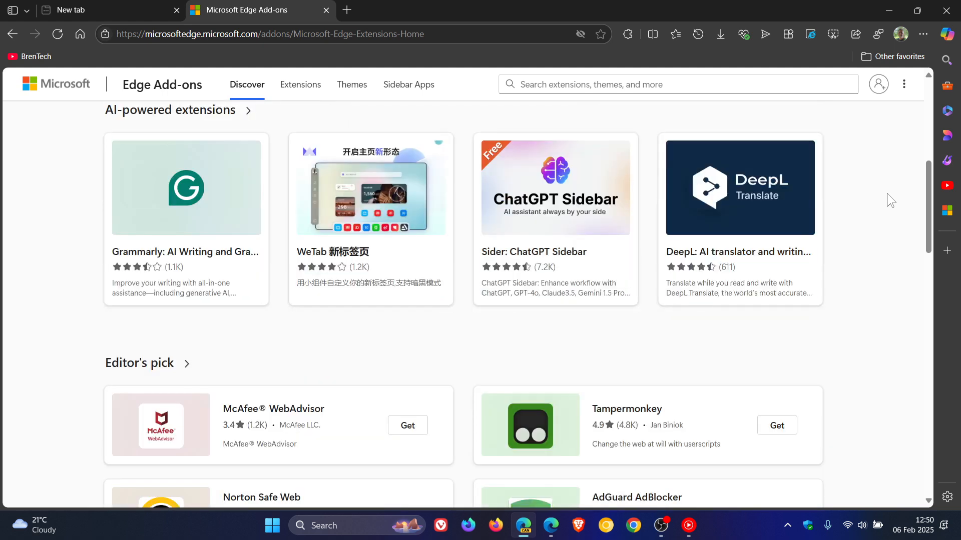
pyautogui.scroll(-3)
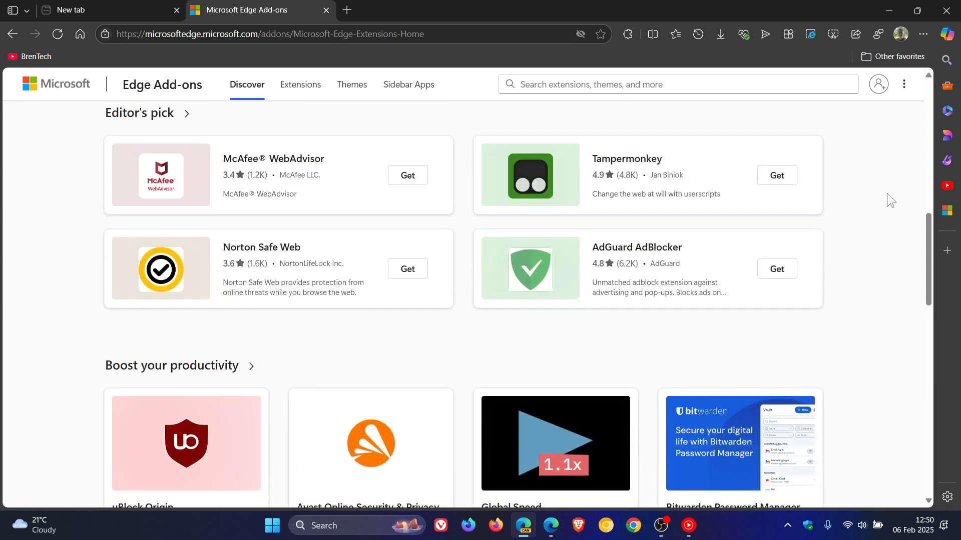
pyautogui.scroll(3)
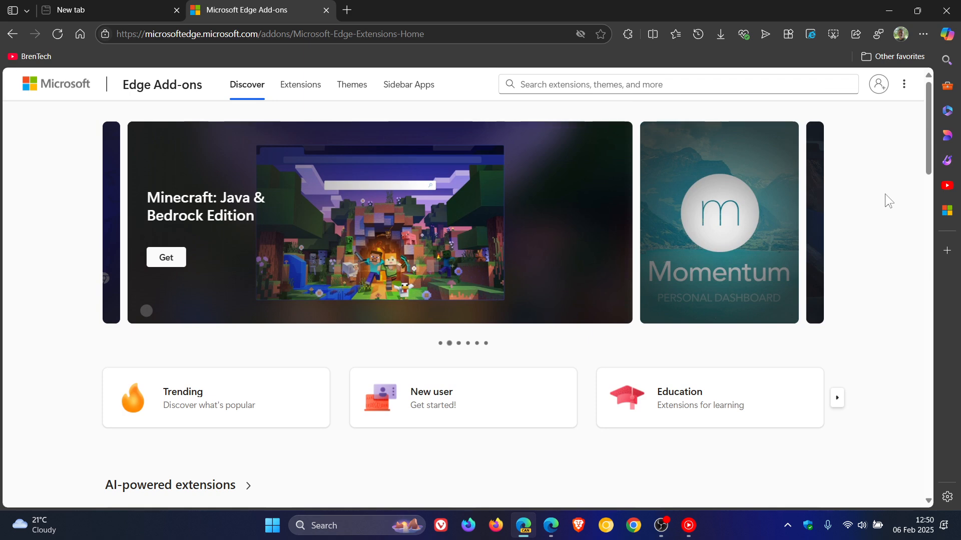
pyautogui.moveTo(92, 12)
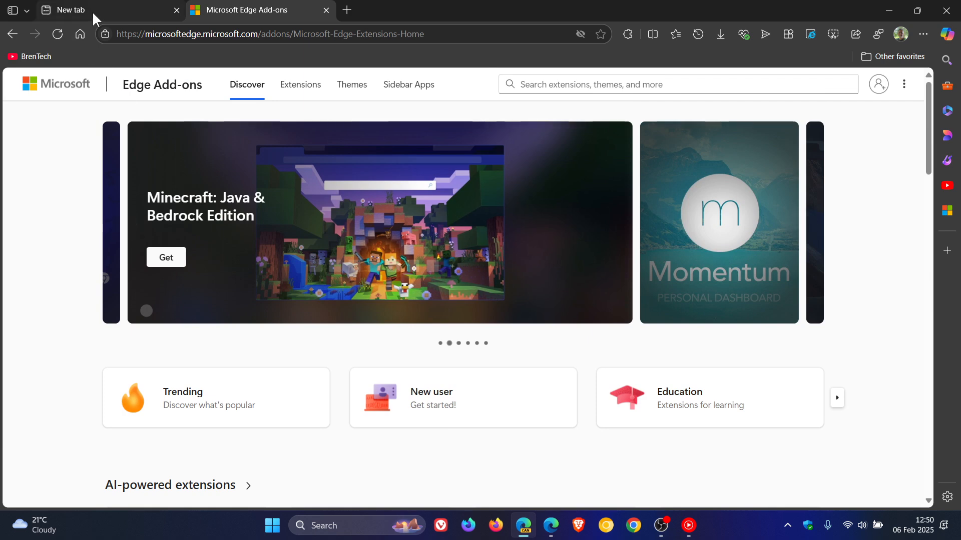
pyautogui.click(110, 10)
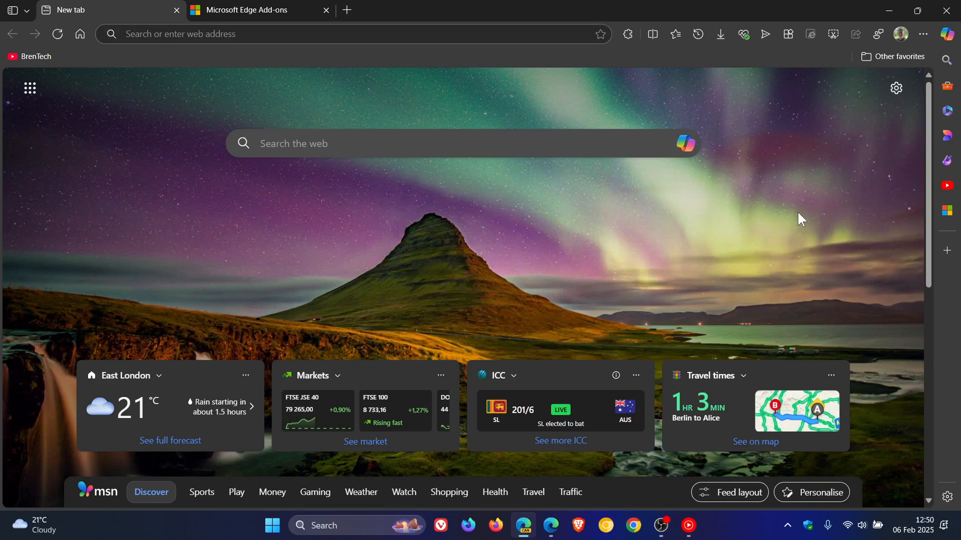